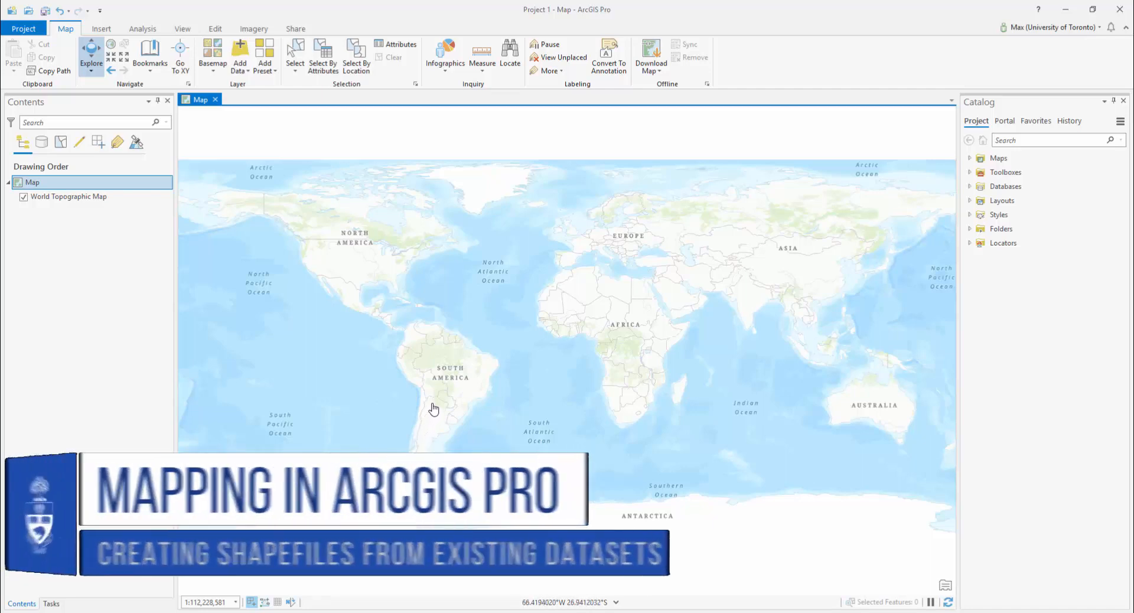
{"action": "mouse_move", "coordinate": [472, 343]}
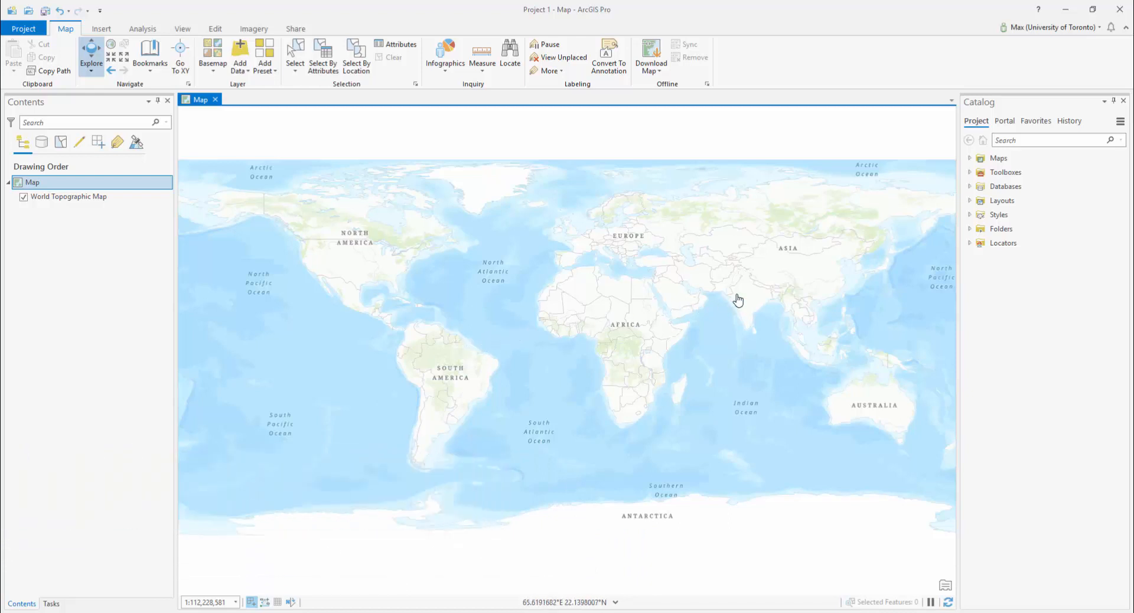
{"action": "mouse_move", "coordinate": [931, 253]}
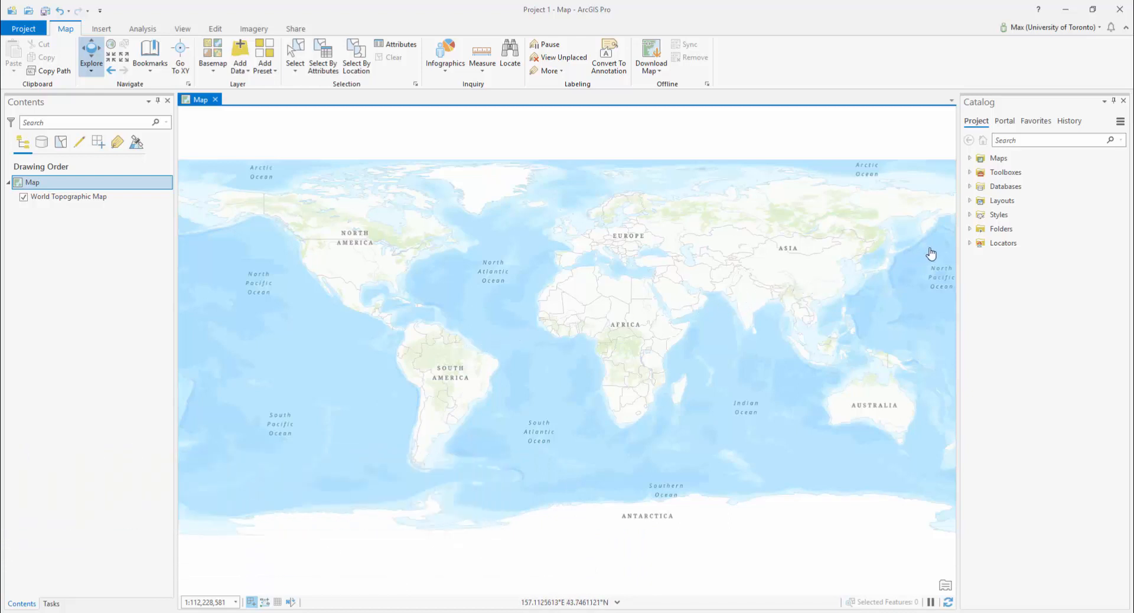
- Add Census_tracts_2016.shp from Toronto_Popdensity > tract_boundaries_2016 and open its attribute table
{"action": "left_click", "coordinate": [969, 229]}
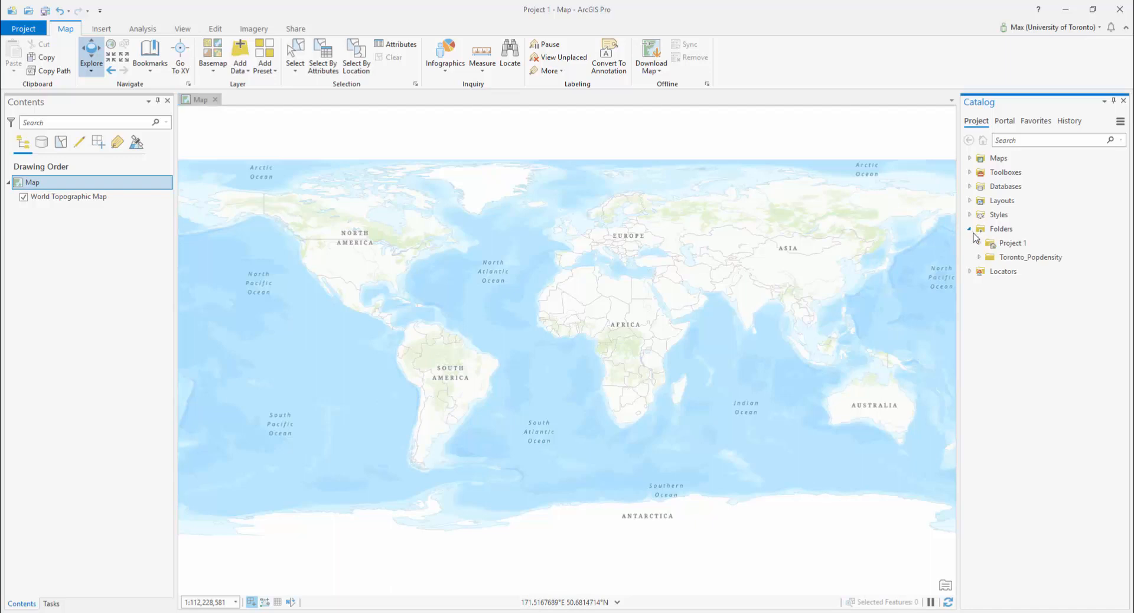
{"action": "left_click", "coordinate": [979, 257]}
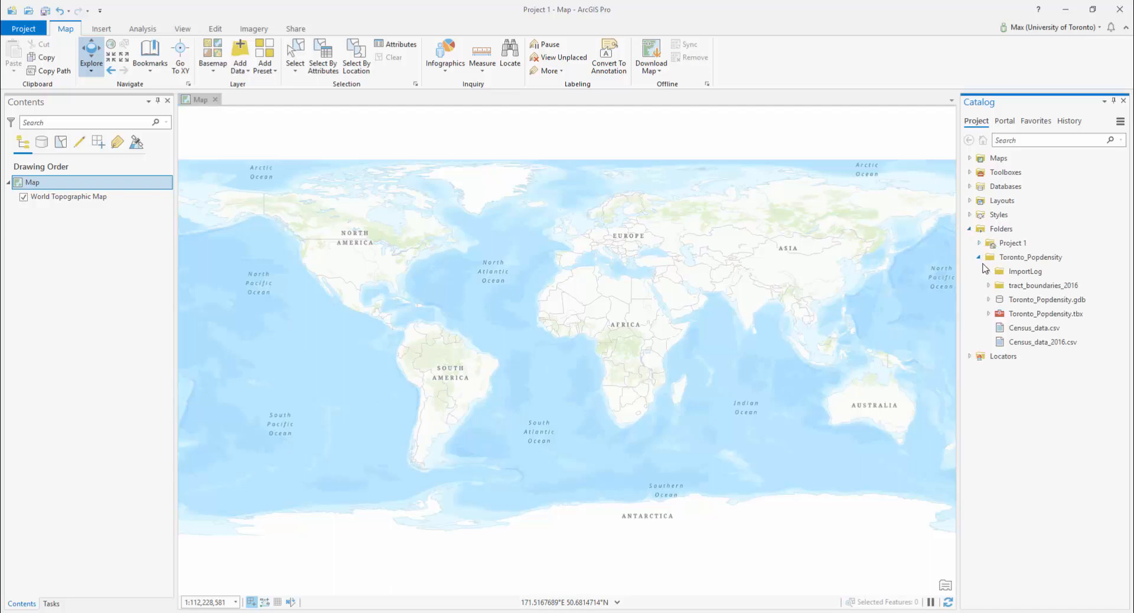
{"action": "left_click", "coordinate": [990, 285]}
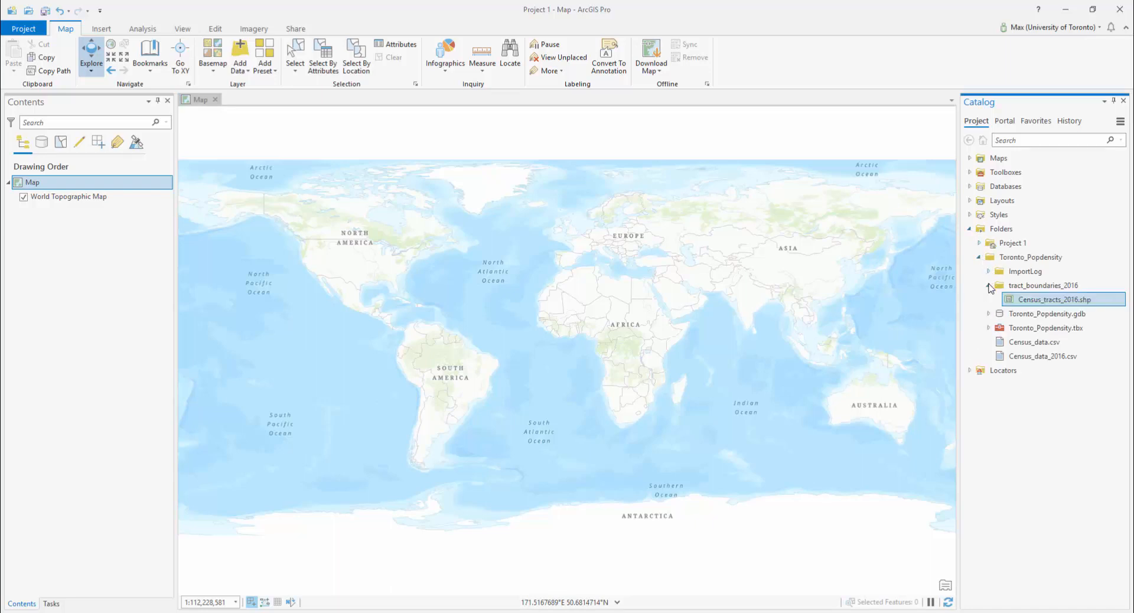
{"action": "mouse_move", "coordinate": [1053, 300]}
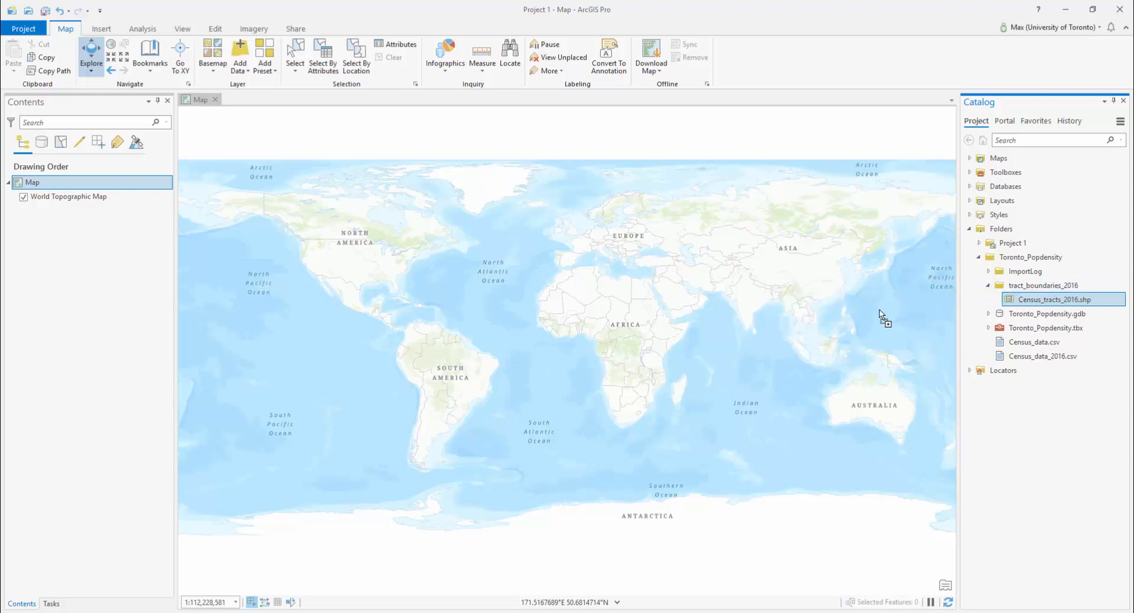
{"action": "mouse_move", "coordinate": [614, 298]}
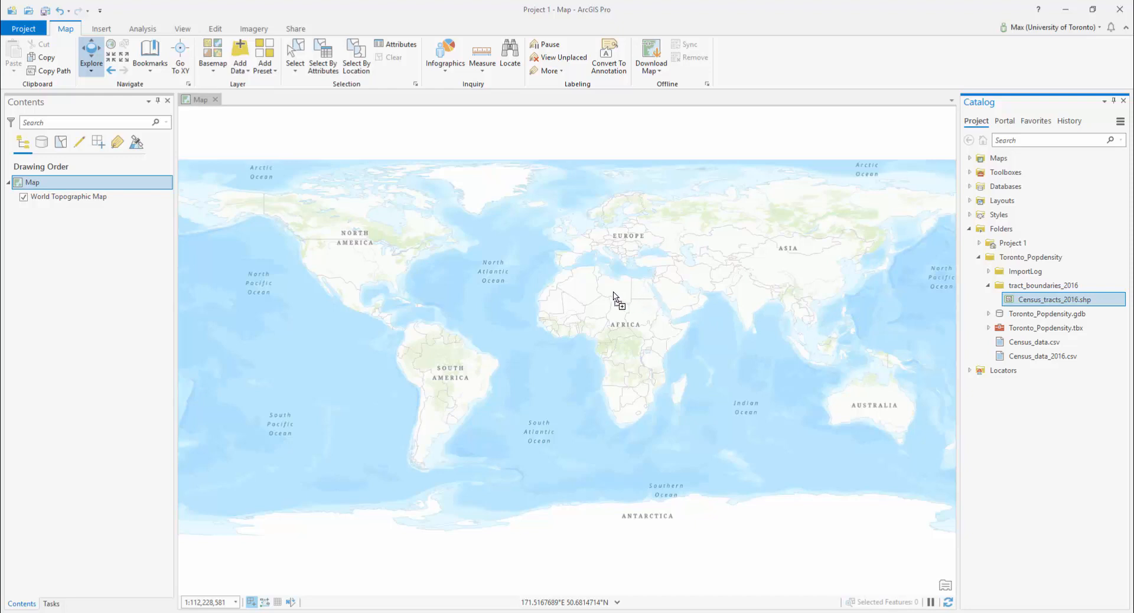
{"action": "left_click_drag", "start_coordinate": [618, 302], "coordinate": [538, 290]}
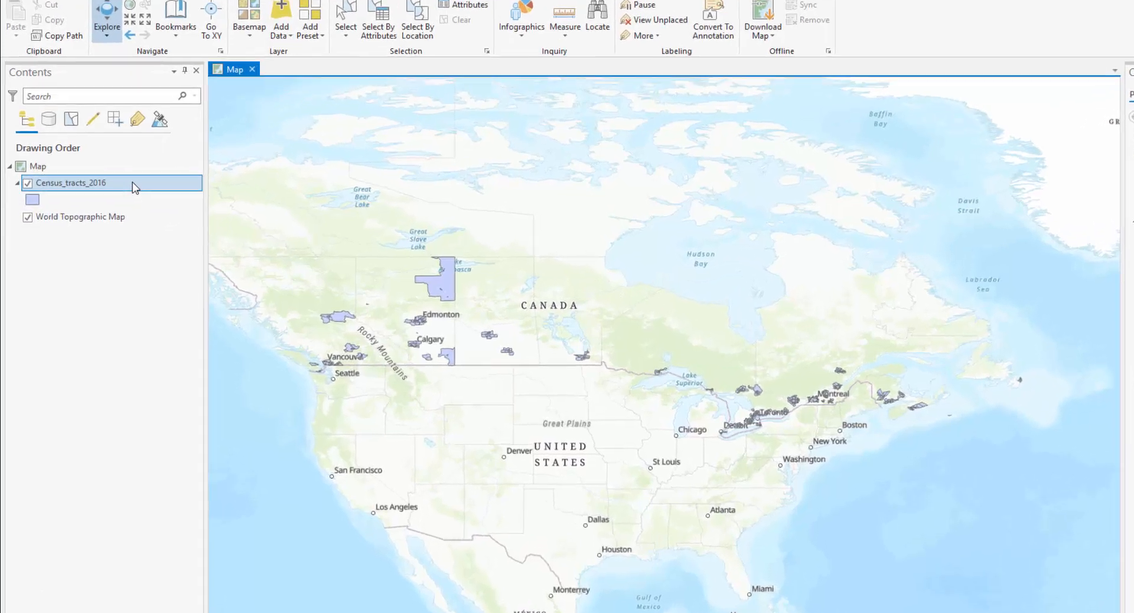
{"action": "right_click", "coordinate": [71, 183]}
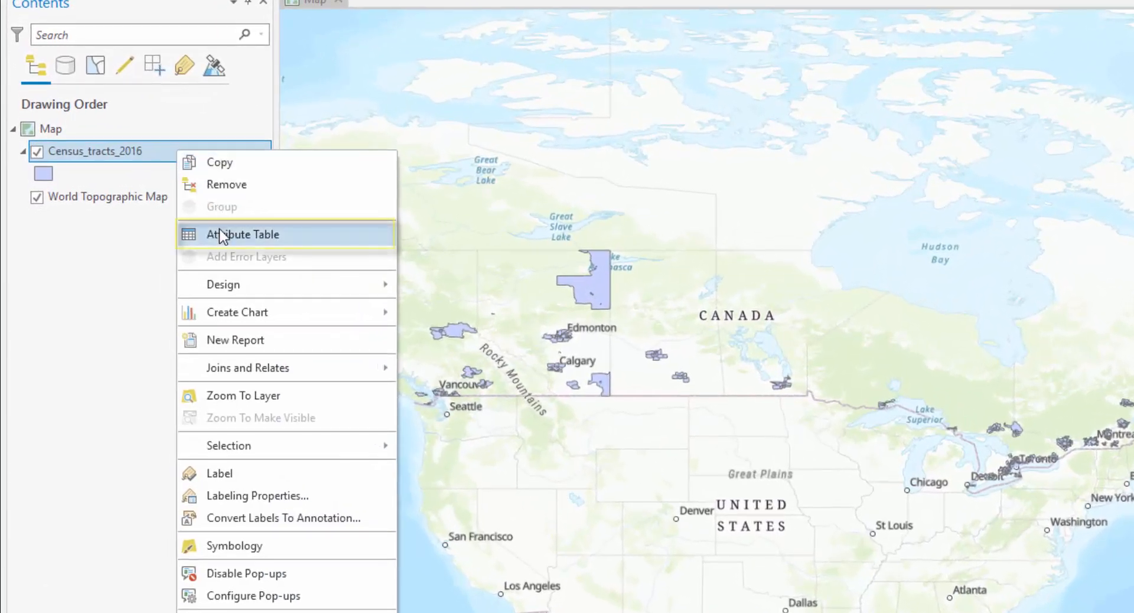
{"action": "left_click", "coordinate": [244, 235]}
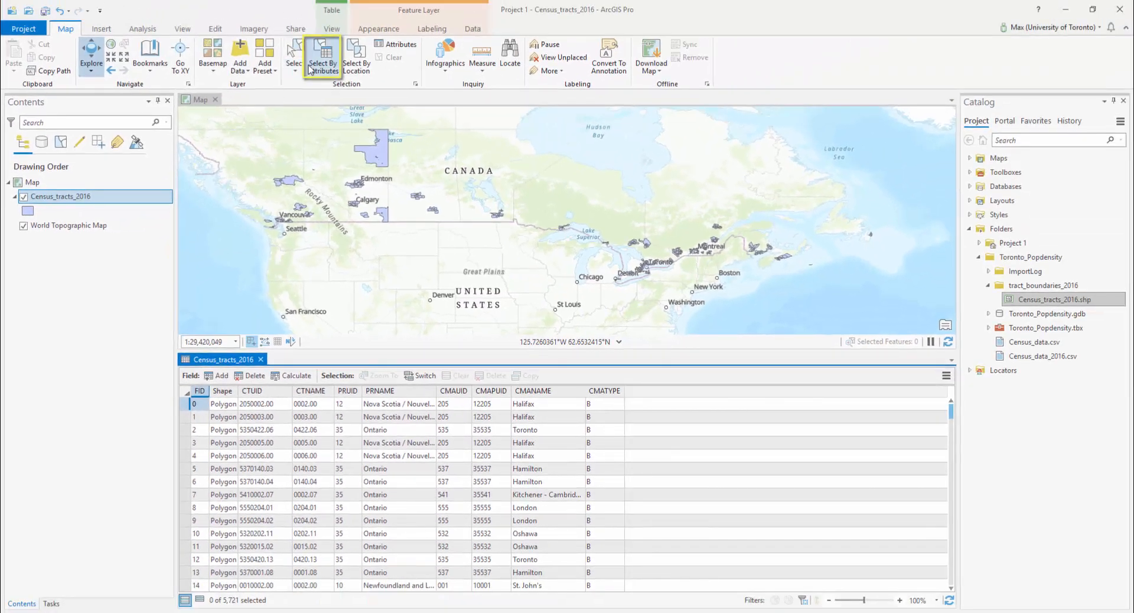
- Run a new Select By Attributes selection where CMANAME equals Toronto
{"action": "left_click", "coordinate": [323, 56]}
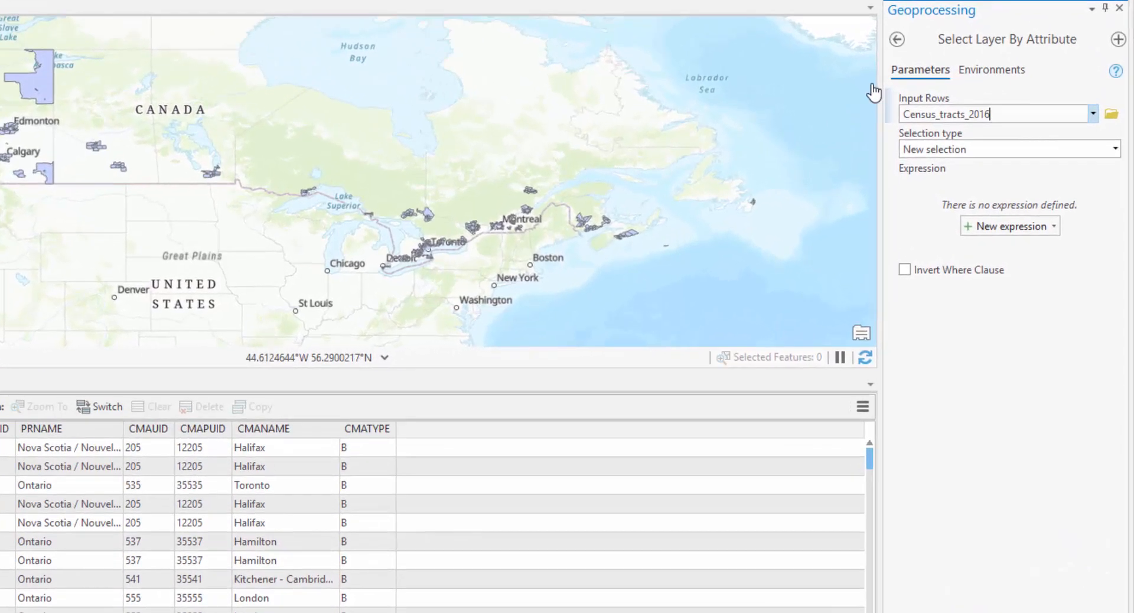
{"action": "mouse_move", "coordinate": [928, 13]}
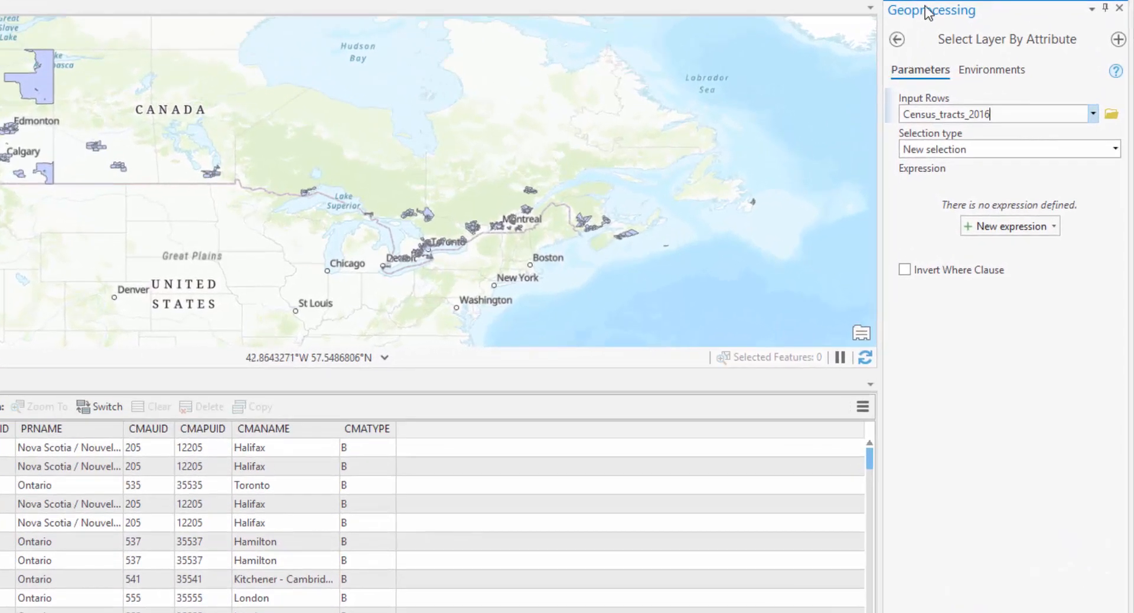
{"action": "mouse_move", "coordinate": [1012, 99]}
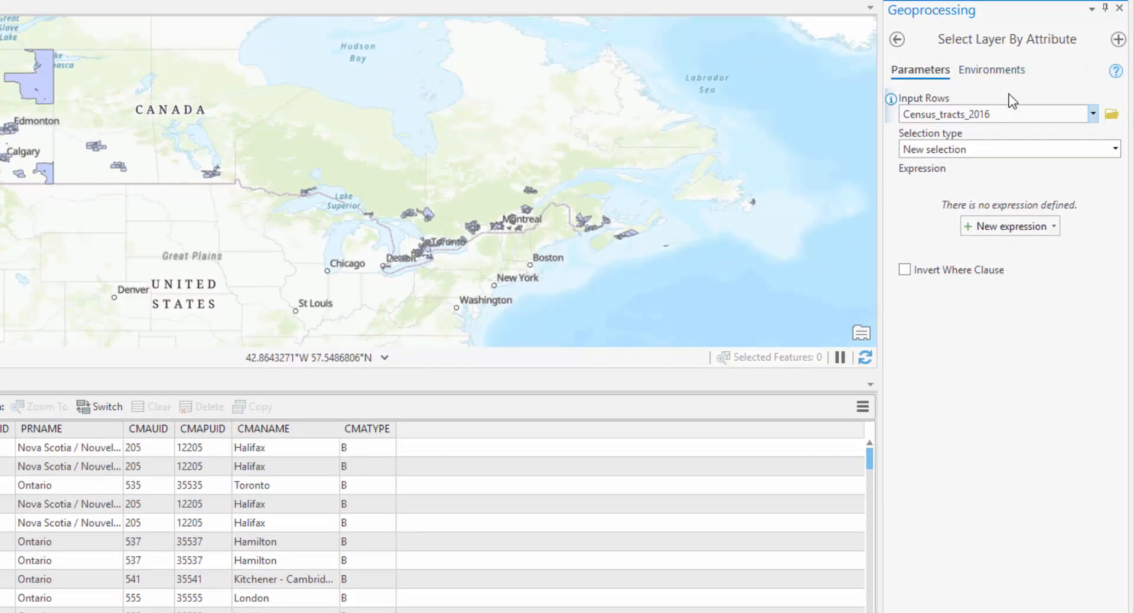
{"action": "left_click", "coordinate": [994, 114]}
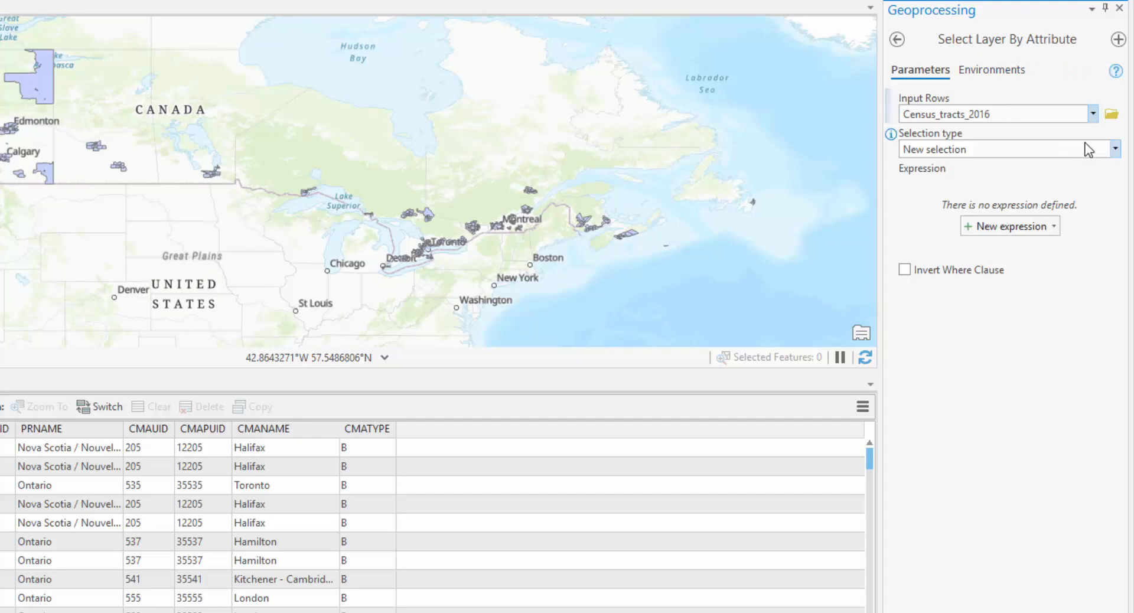
{"action": "left_click", "coordinate": [1114, 149]}
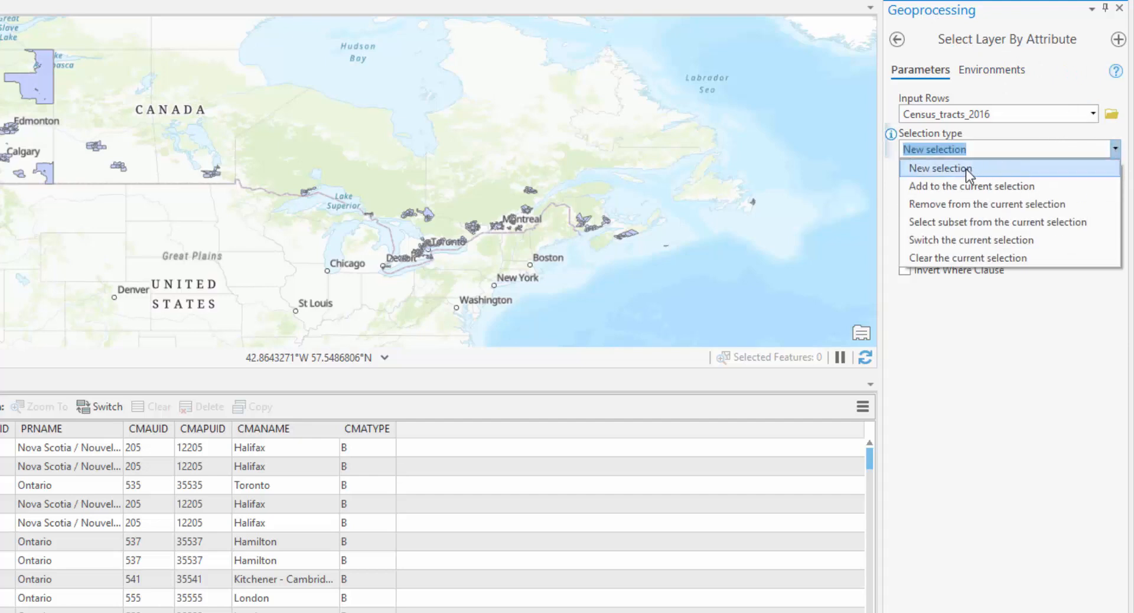
{"action": "left_click", "coordinate": [939, 167]}
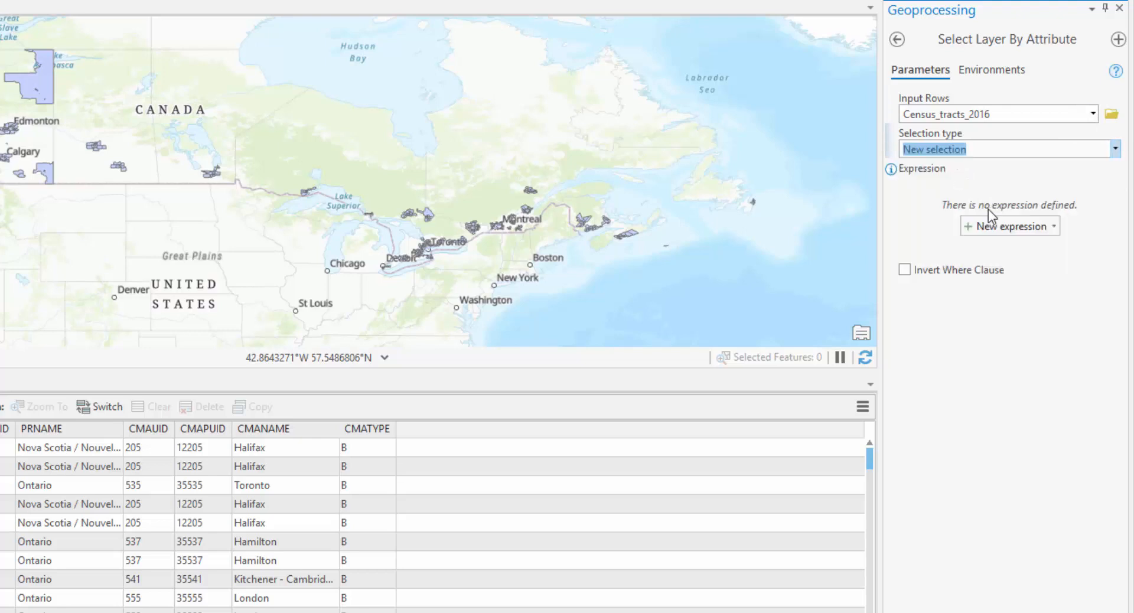
{"action": "left_click", "coordinate": [1009, 226]}
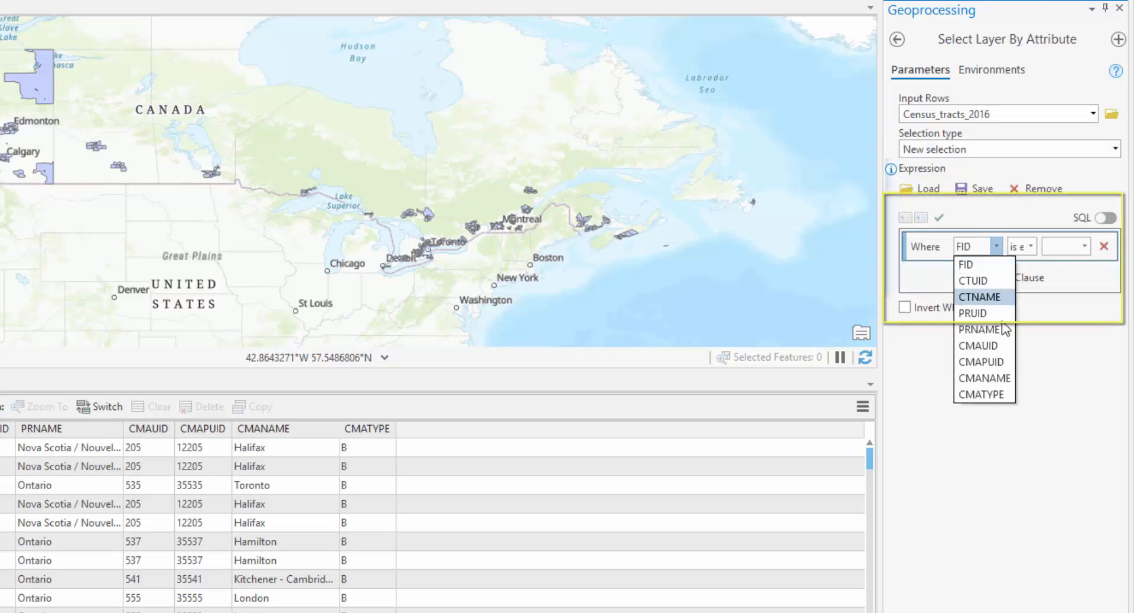
{"action": "left_click", "coordinate": [983, 378]}
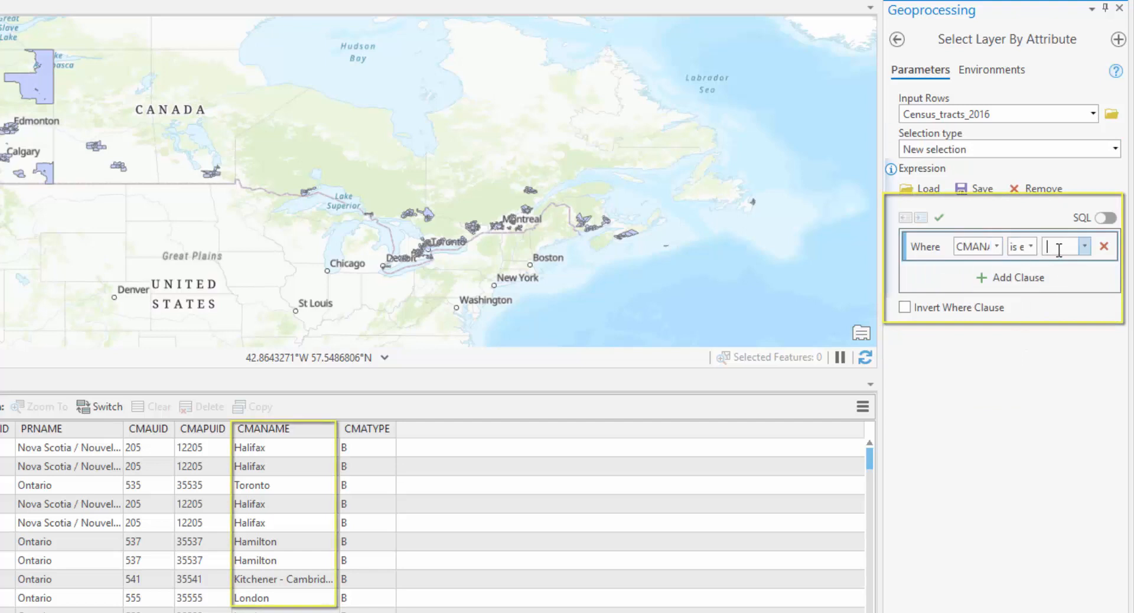
{"action": "type", "text": "oronto"}
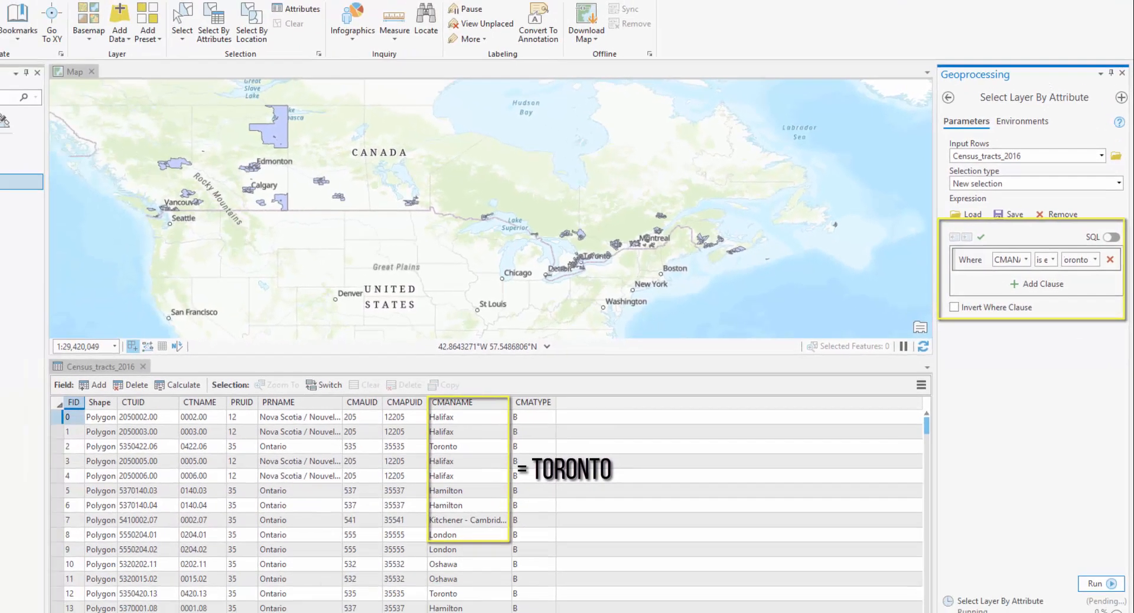
{"action": "left_click", "coordinate": [1100, 583]}
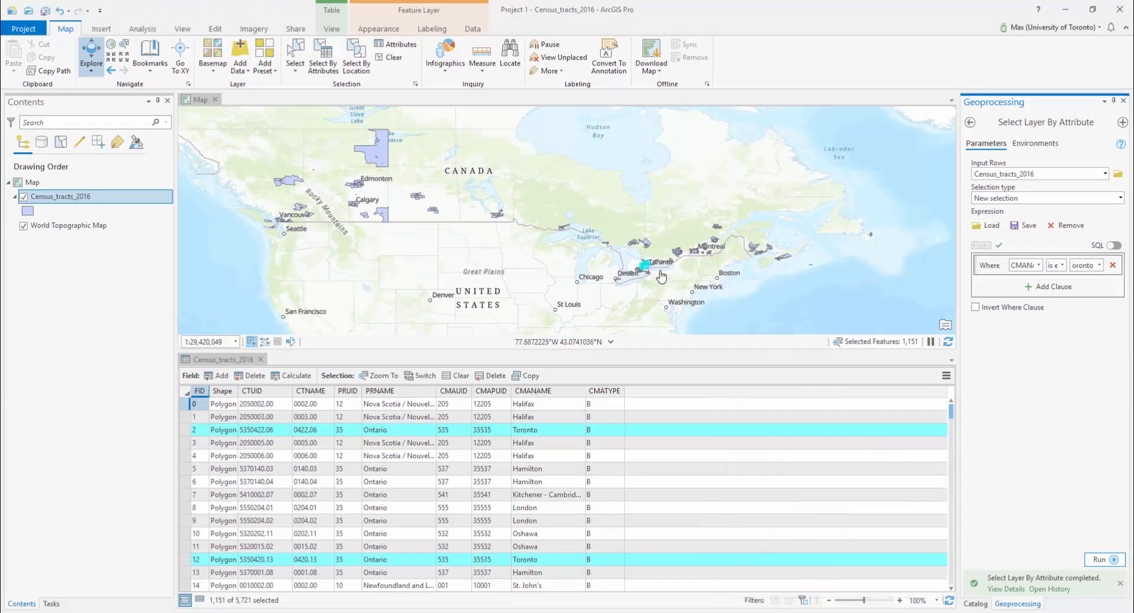
- Zoom the map to the 1,151 selected Toronto tracts
{"action": "right_click", "coordinate": [644, 266]}
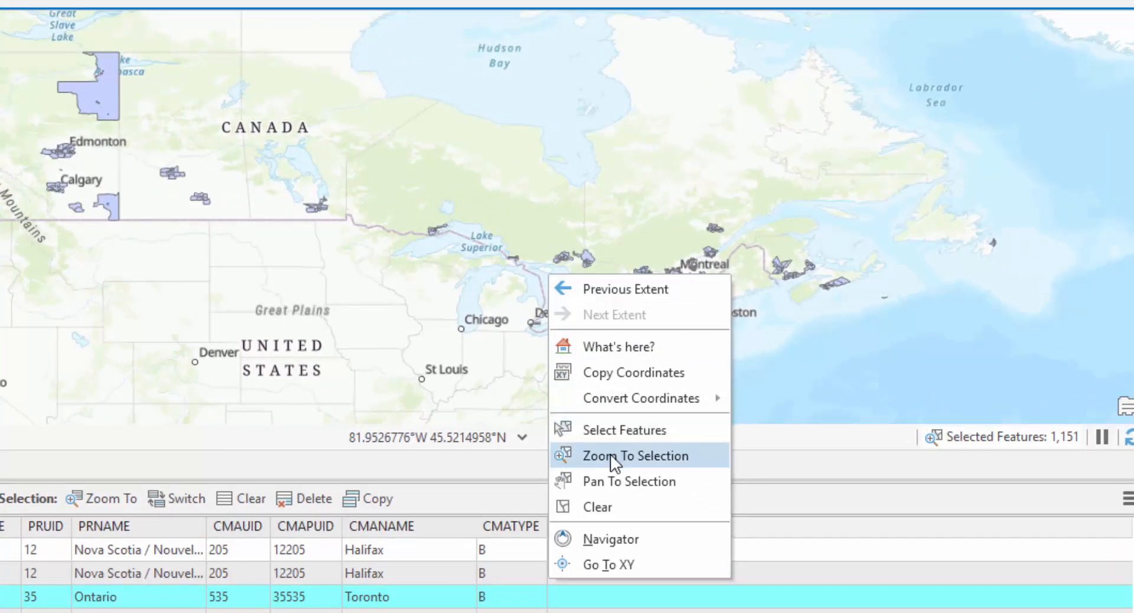
{"action": "left_click", "coordinate": [635, 455]}
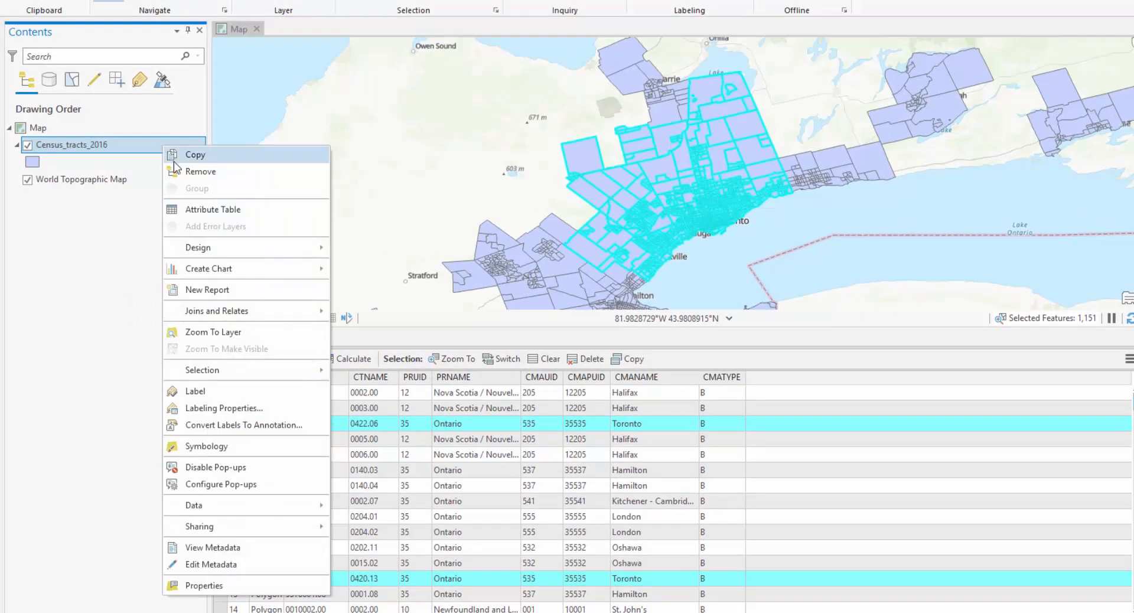
{"action": "mouse_move", "coordinate": [224, 504]}
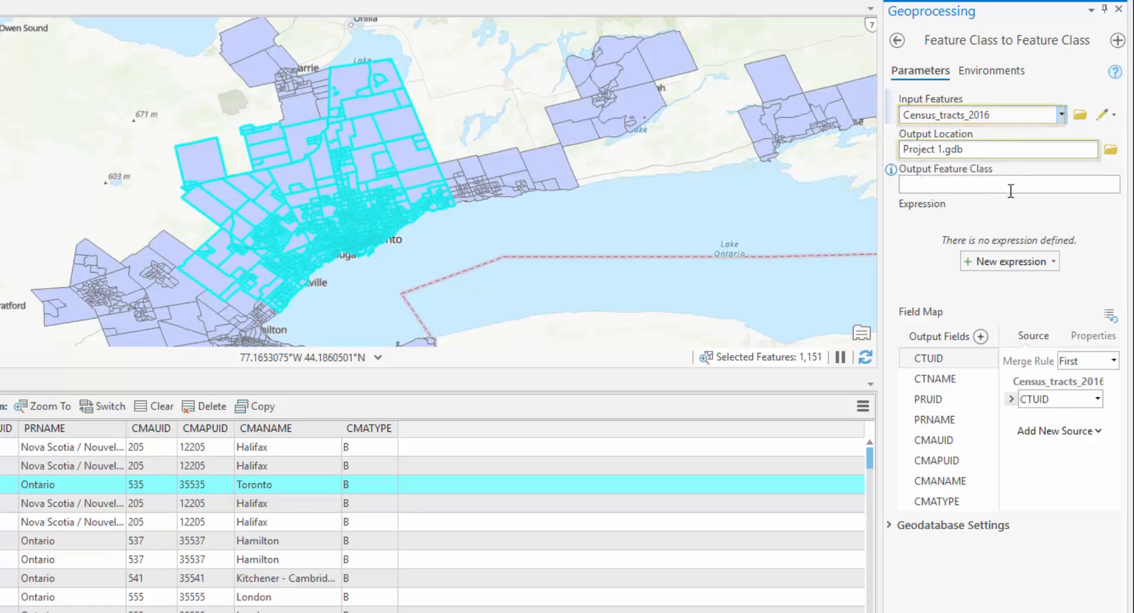
- Set the export output to Project 1.gdb with the name CT_Toronto_2016
{"action": "left_click", "coordinate": [996, 149]}
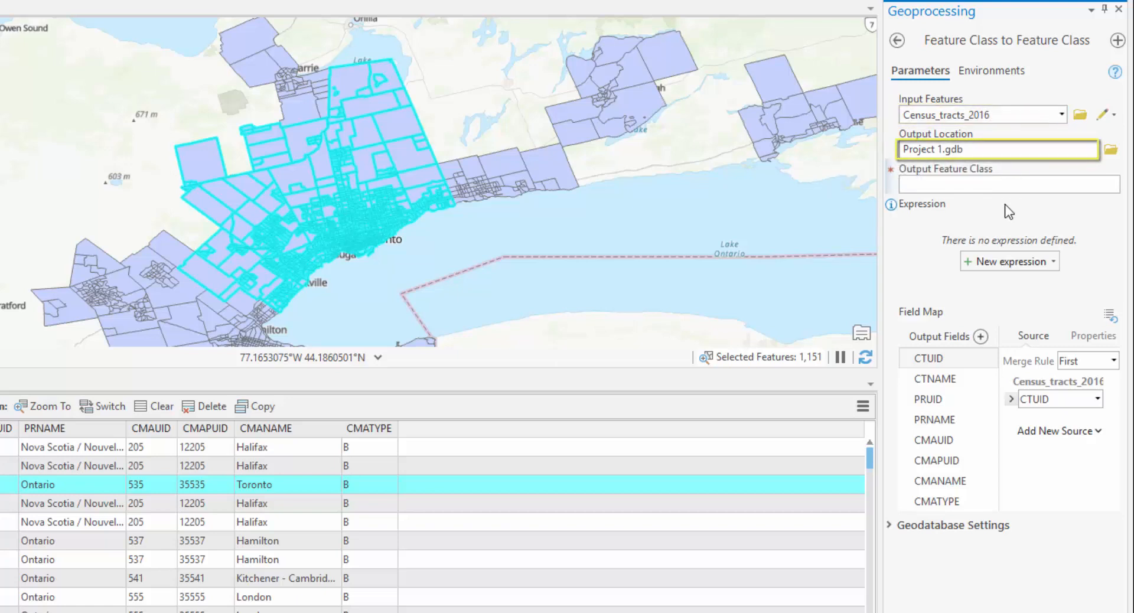
{"action": "left_click", "coordinate": [1009, 184]}
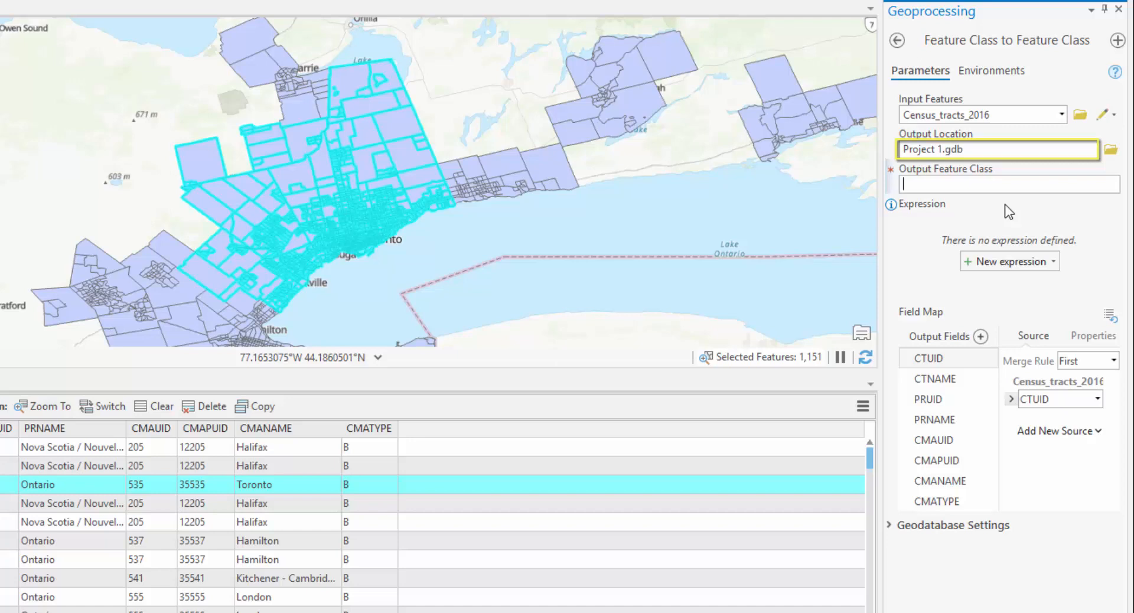
{"action": "type", "text": "CT_Toronto_2016"}
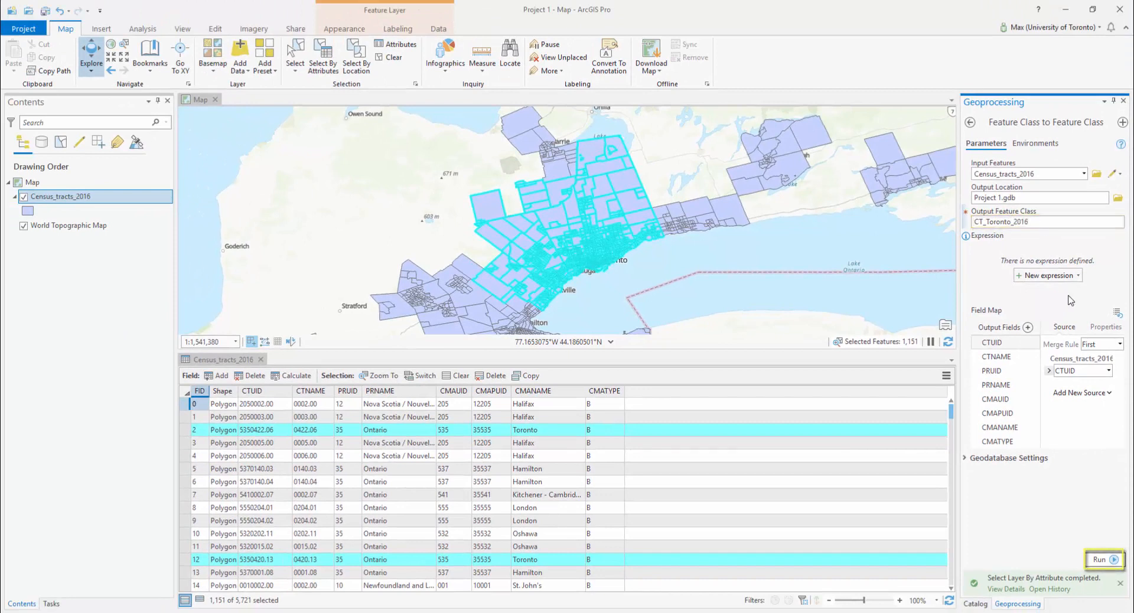
- Run the export to create the CT_Toronto_2016 layer, then right-click Census_tracts_2016
{"action": "left_click", "coordinate": [1099, 558]}
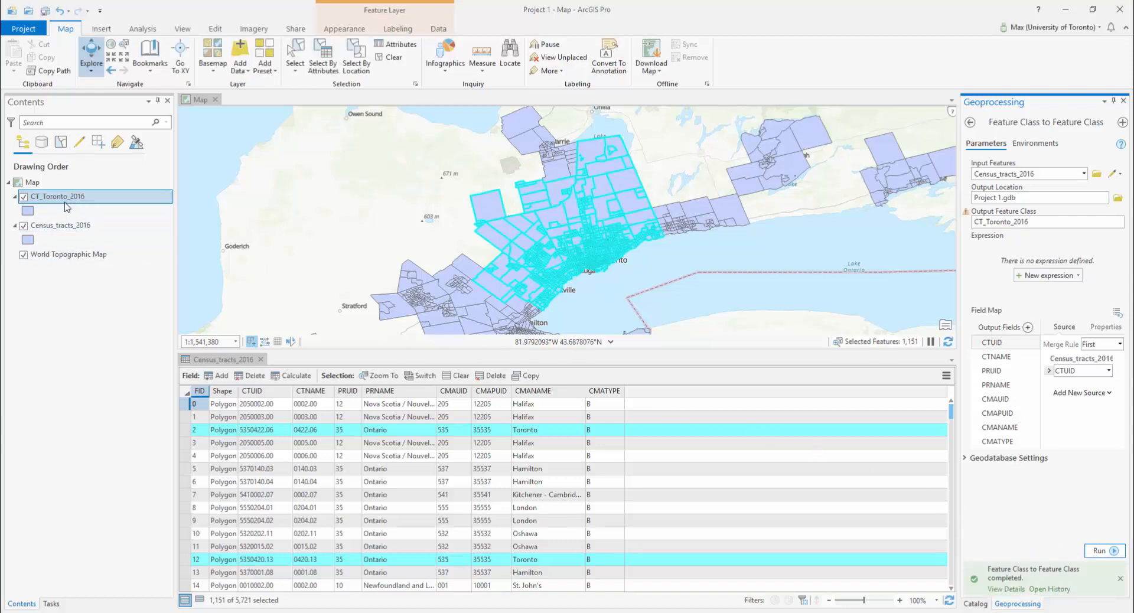
{"action": "right_click", "coordinate": [60, 225]}
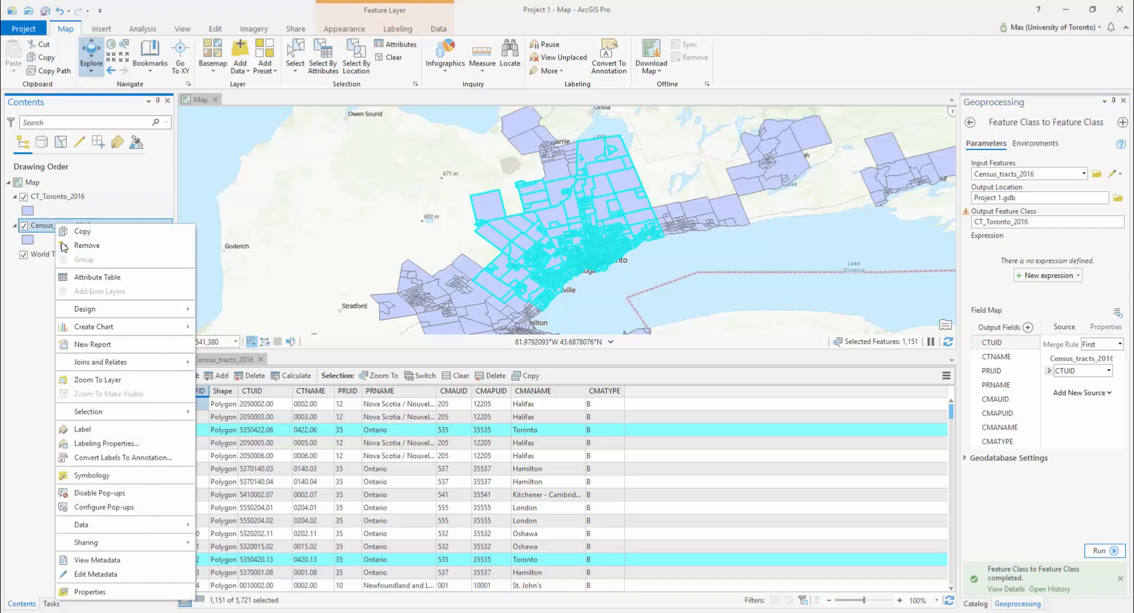